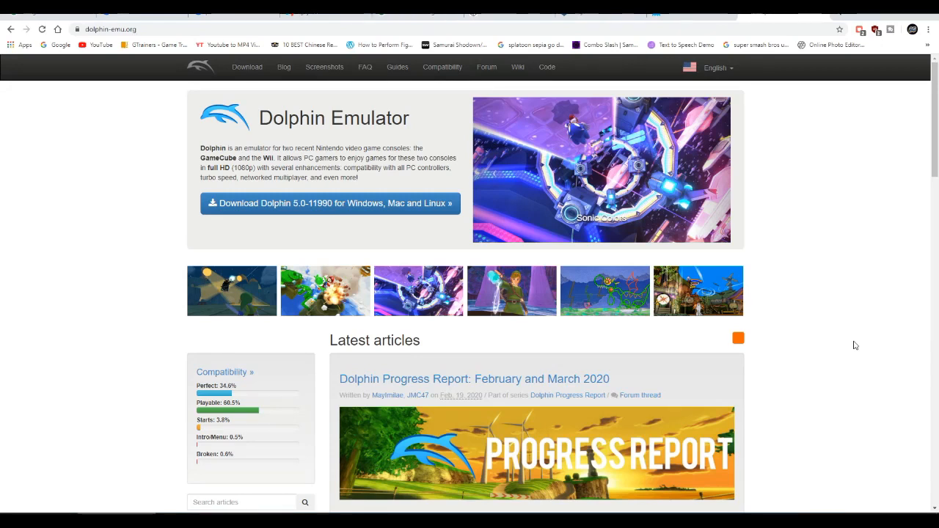
pyautogui.moveTo(47, 138)
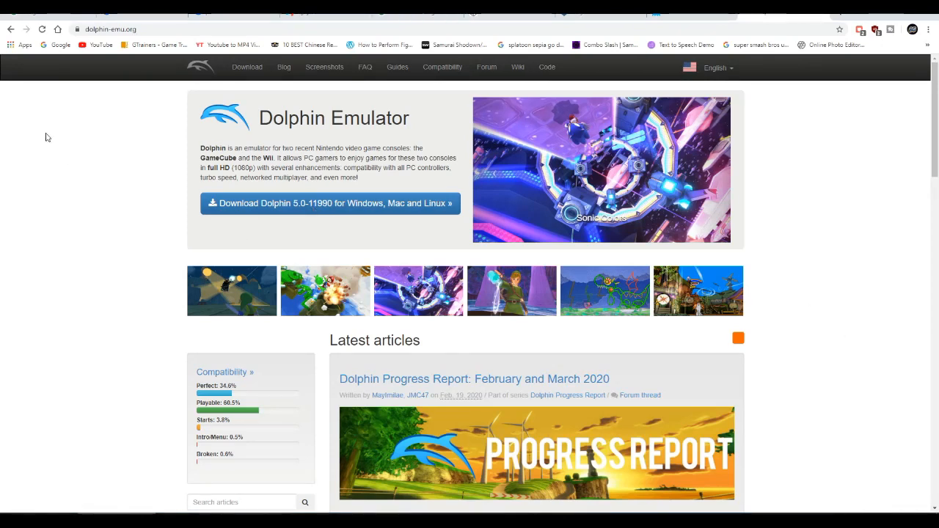
pyautogui.moveTo(567, 252)
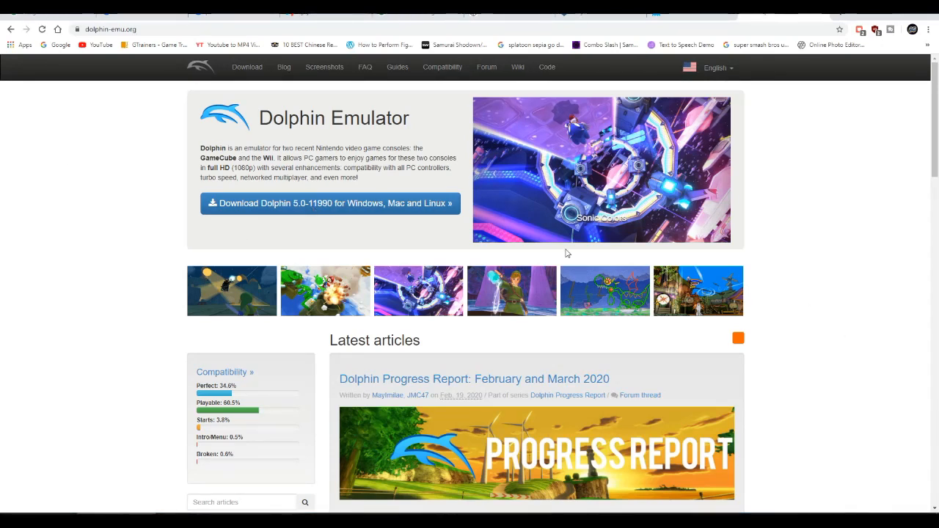
# Step: Go to the Compatibility page from the site's top navigation and browse the game list
pyautogui.scroll(-3)
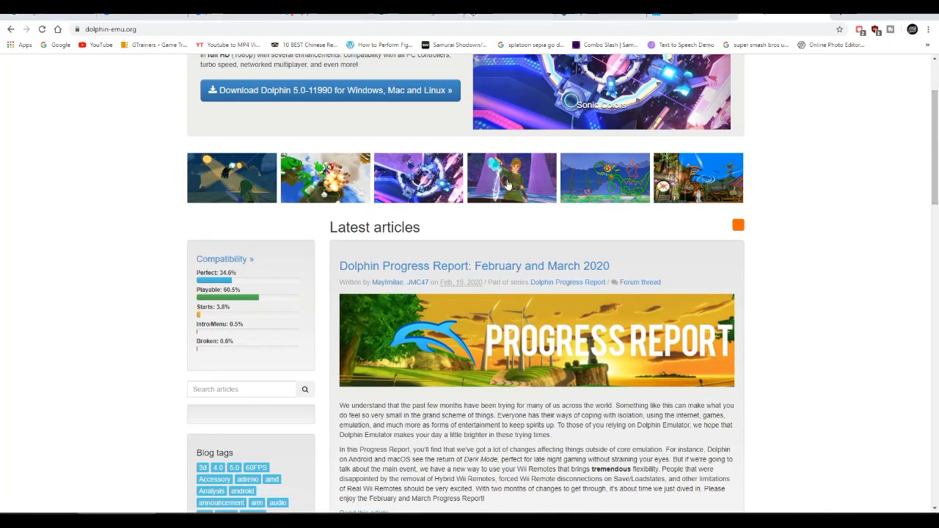
pyautogui.moveTo(219, 307)
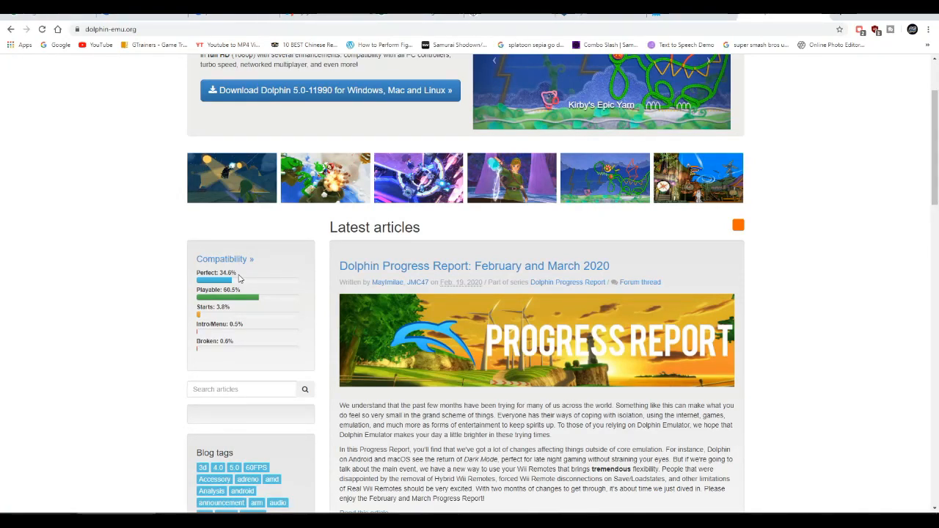
pyautogui.moveTo(227, 350)
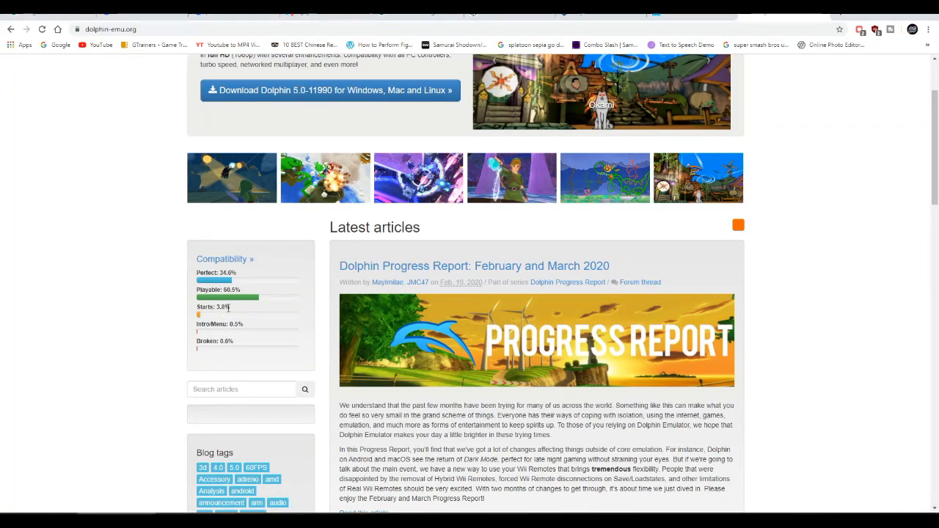
pyautogui.moveTo(157, 346)
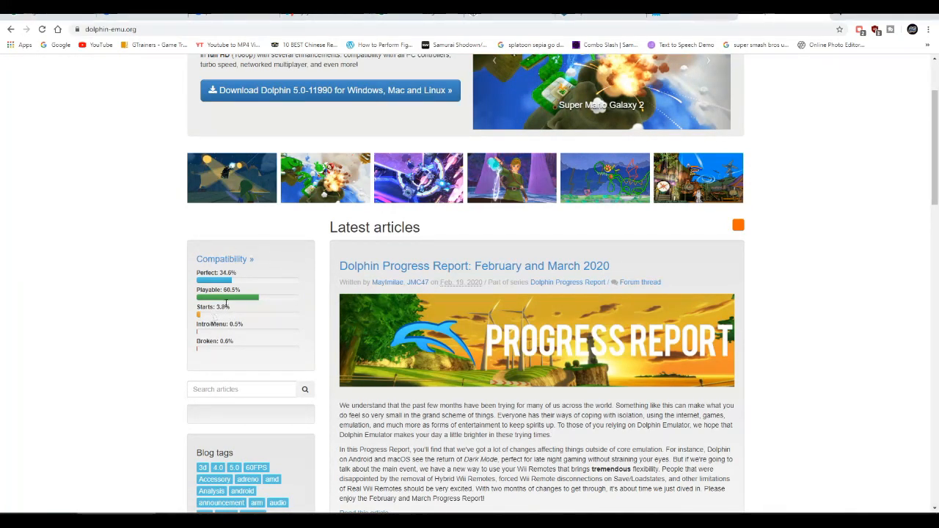
pyautogui.moveTo(235, 301)
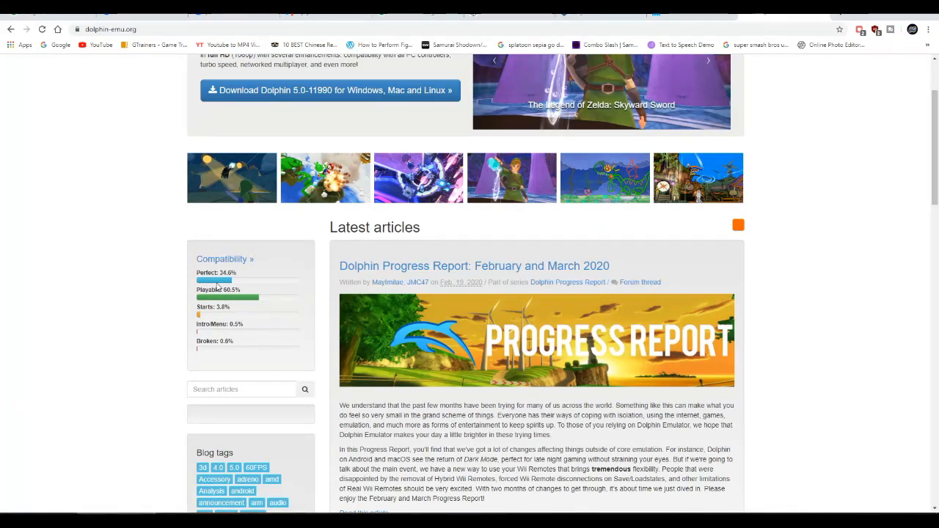
pyautogui.moveTo(752, 204)
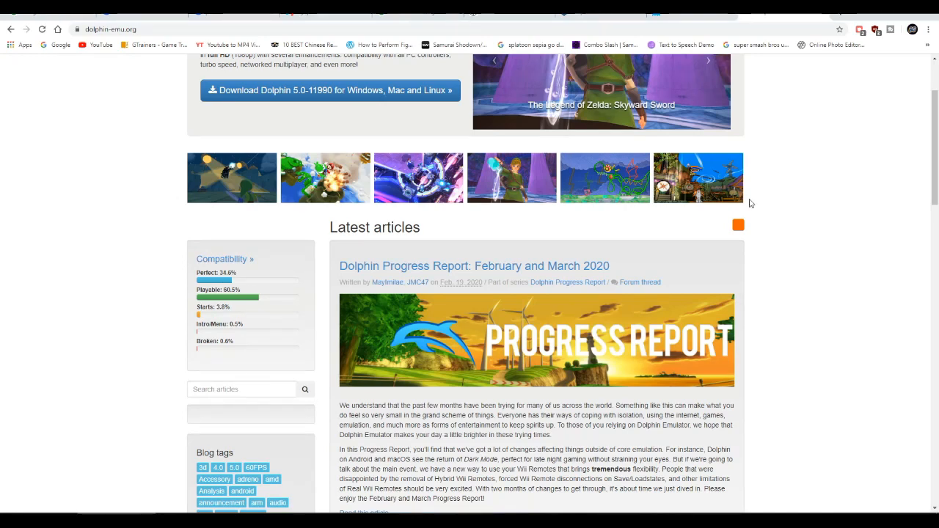
pyautogui.scroll(3)
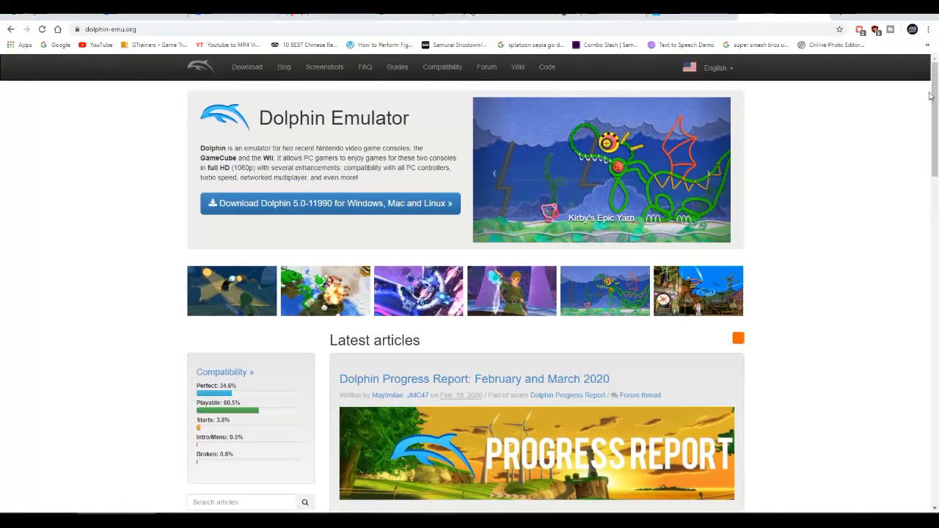
pyautogui.click(442, 68)
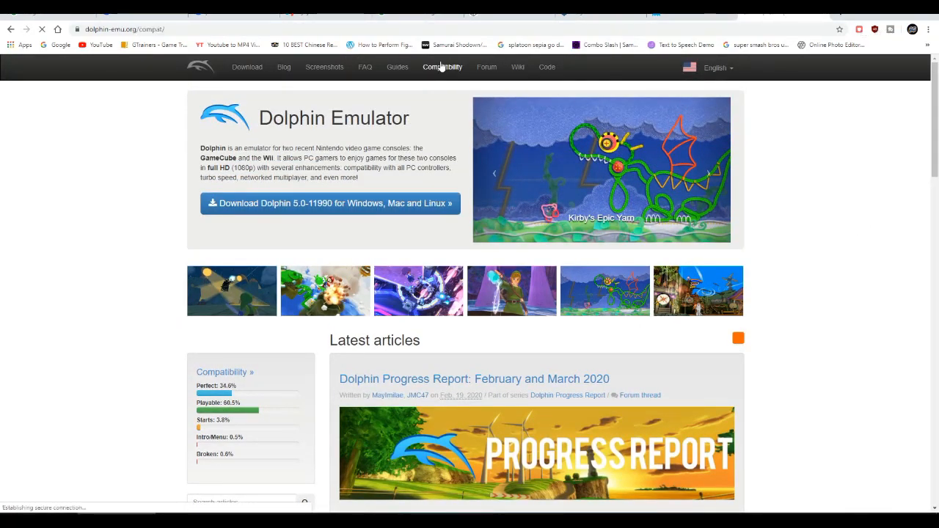
pyautogui.click(442, 68)
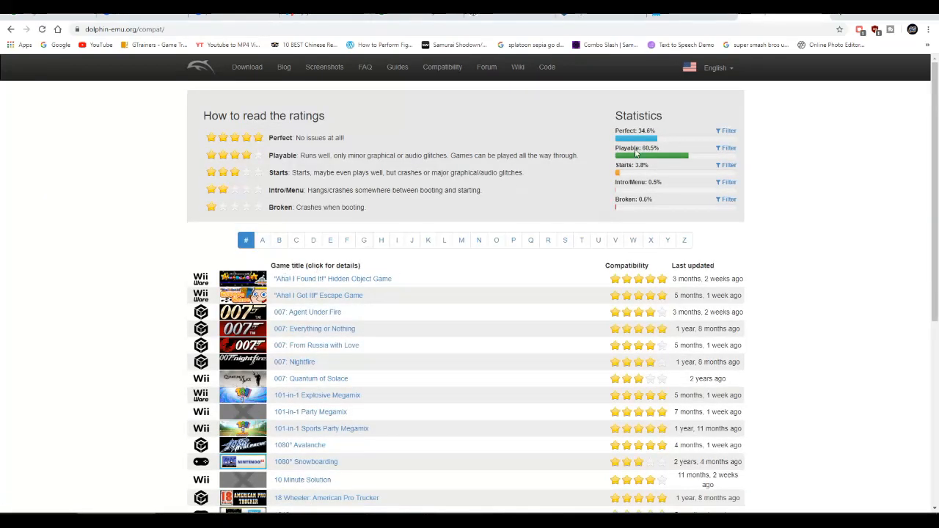
pyautogui.scroll(-3)
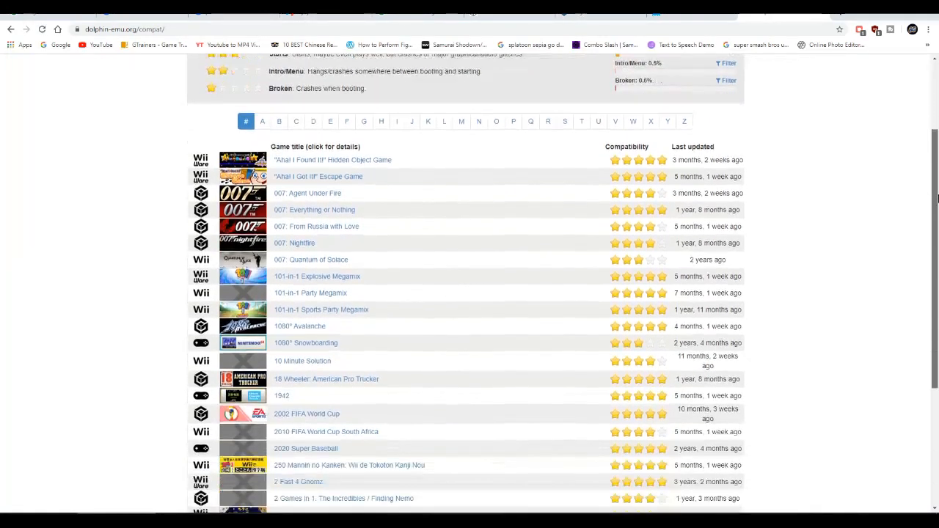
pyautogui.scroll(-3)
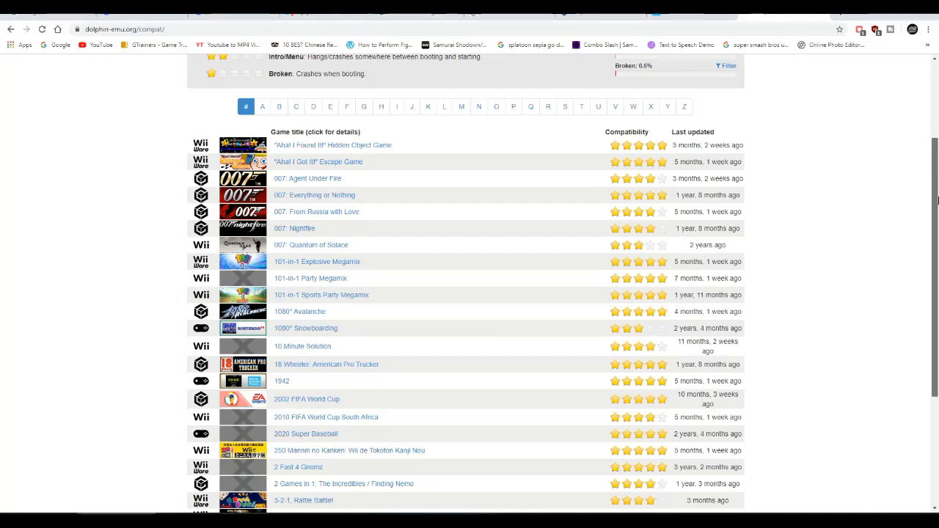
pyautogui.scroll(3)
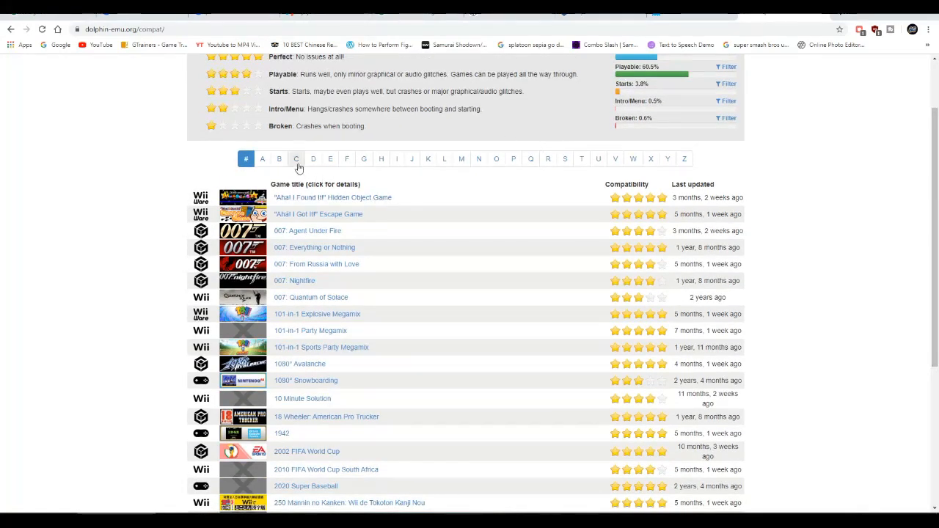
pyautogui.moveTo(496, 158)
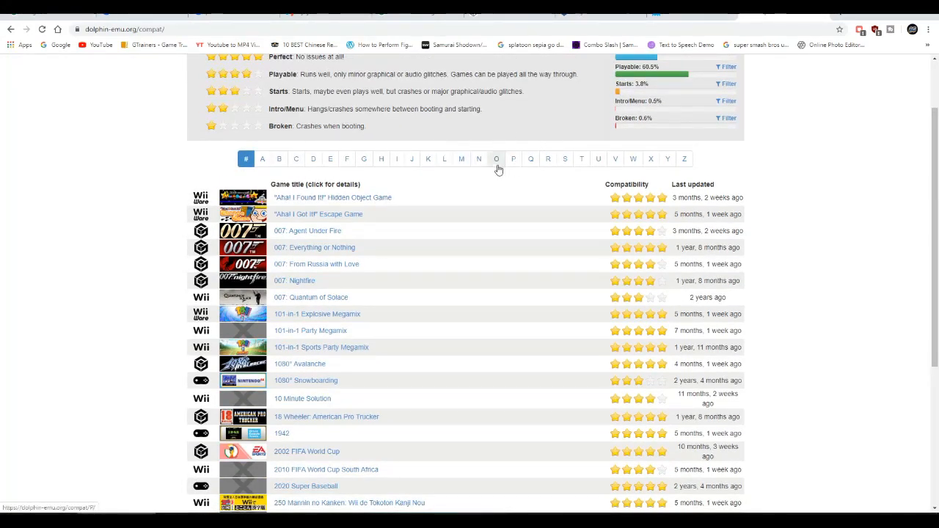
# Step: Filter the compatibility list to titles beginning with M, revealing the Madden NFL entries
pyautogui.click(461, 159)
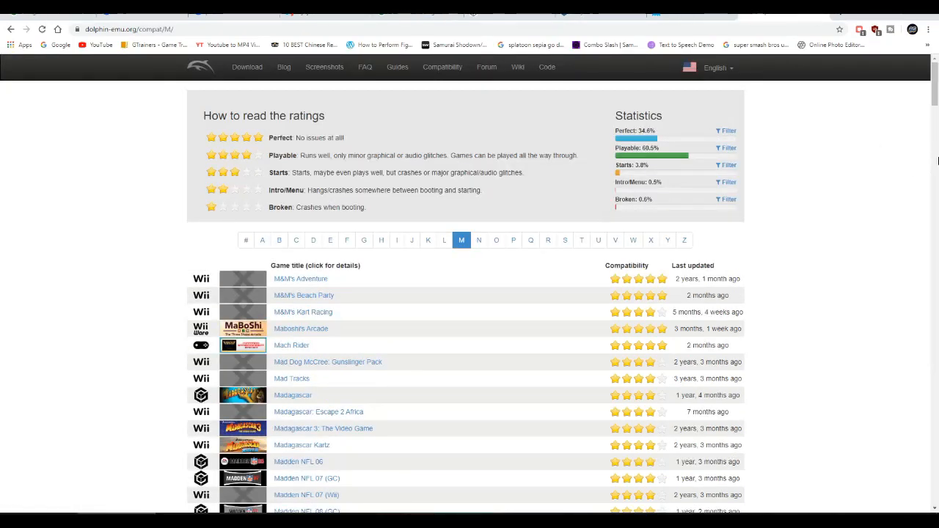
pyautogui.scroll(-3)
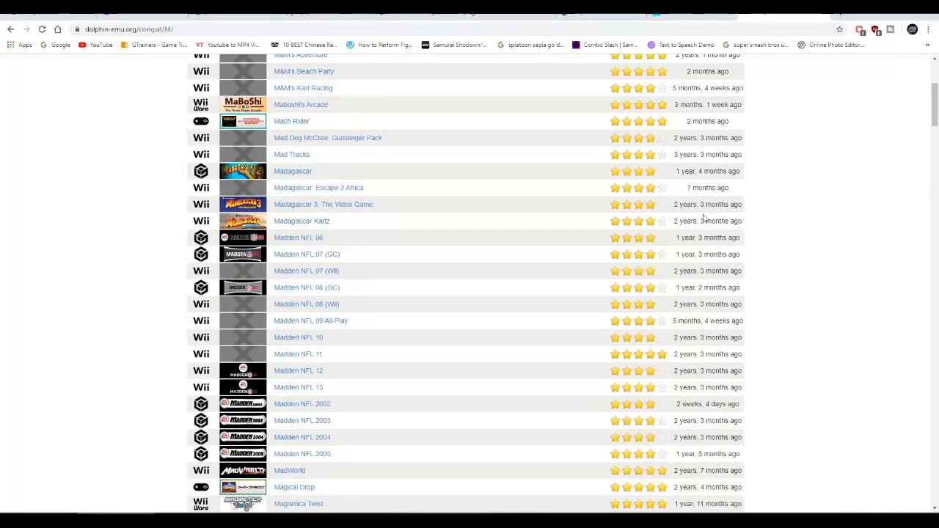
pyautogui.moveTo(306, 254)
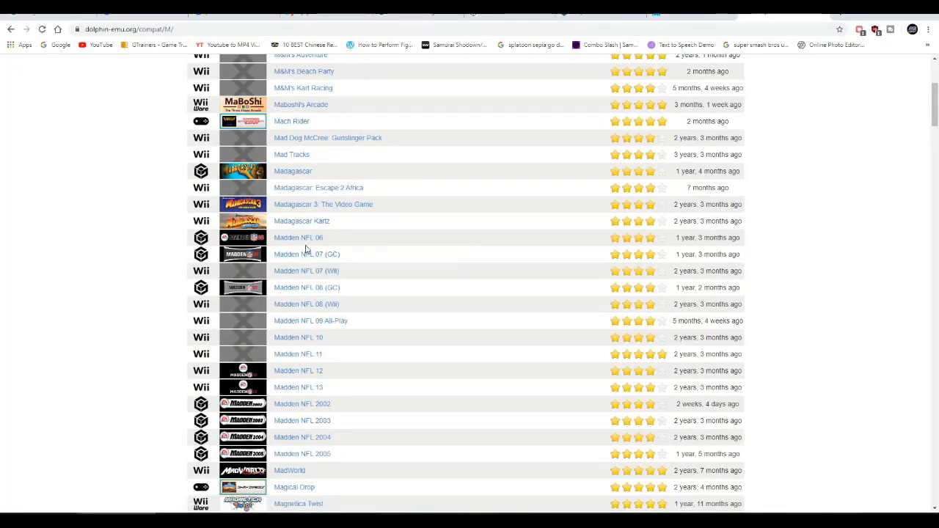
pyautogui.click(298, 237)
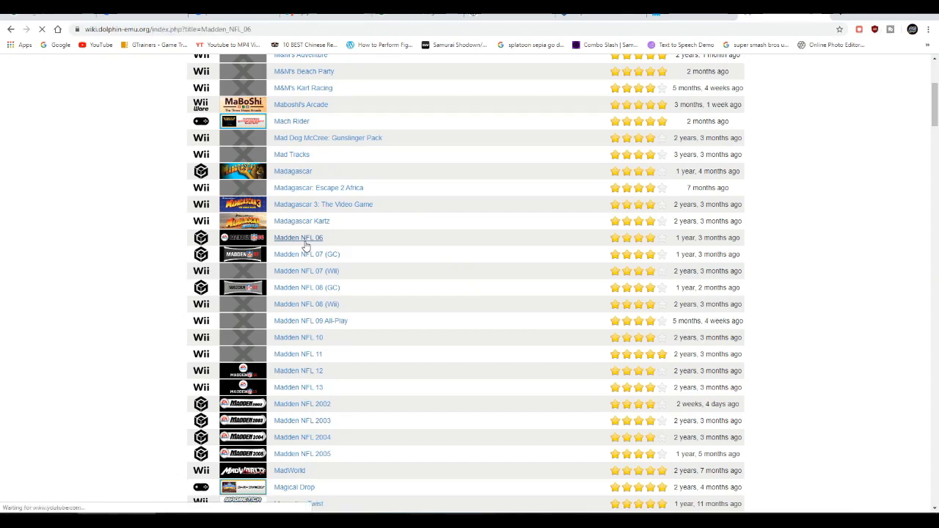
pyautogui.click(298, 238)
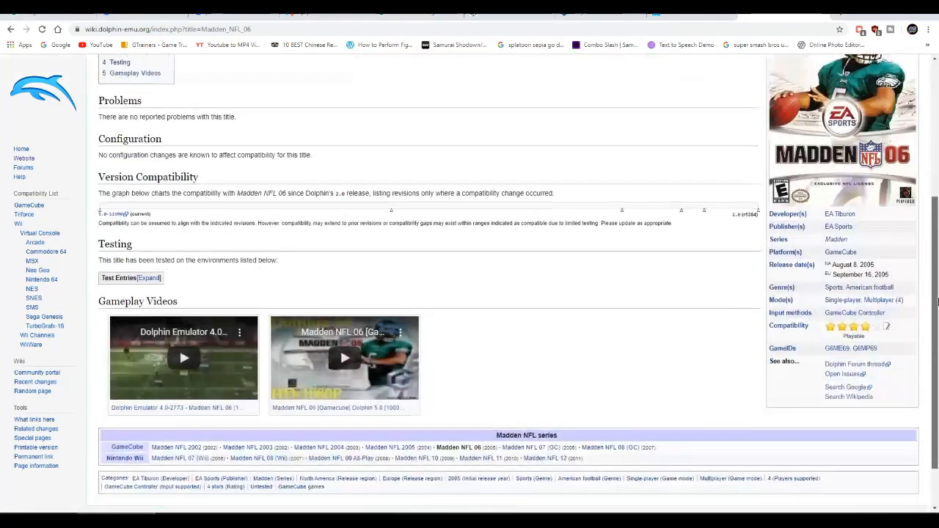
pyautogui.scroll(3)
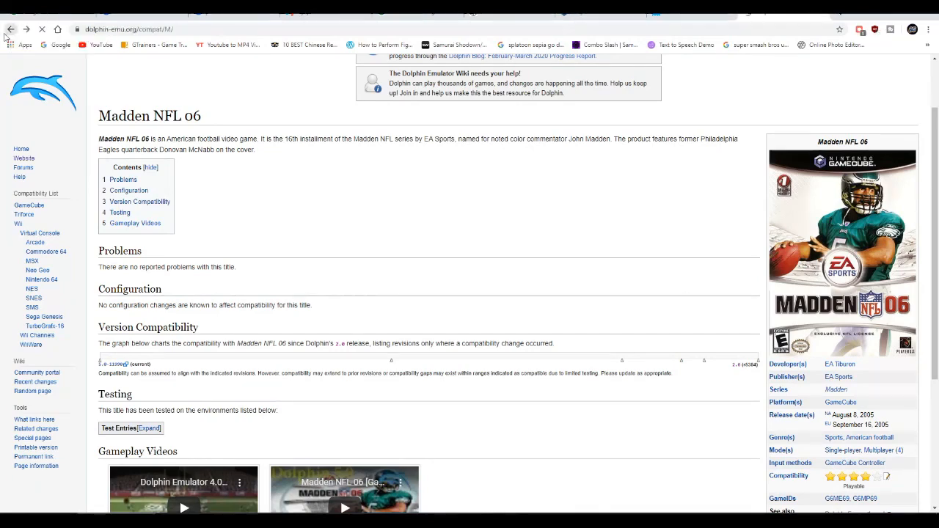
pyautogui.click(10, 29)
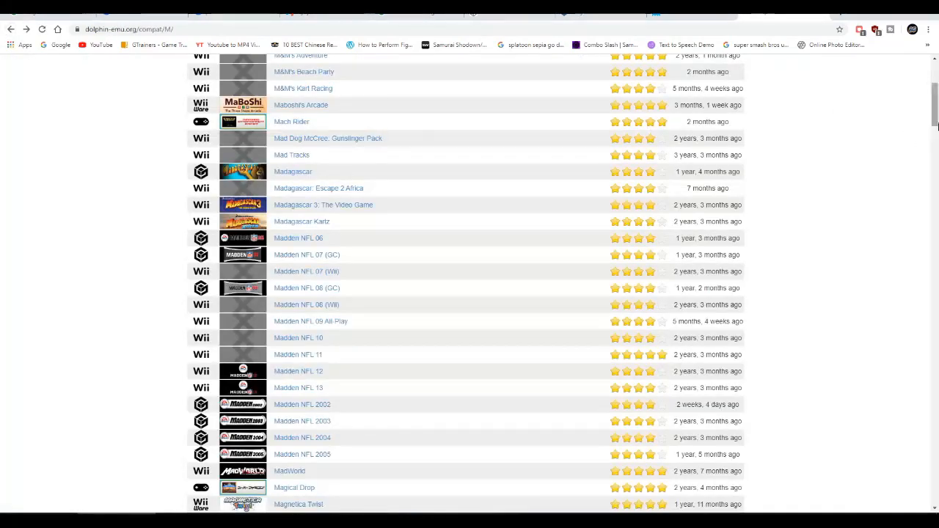
# Step: Search the M-games page for 'mario' and review each highlighted Mario title's star rating
pyautogui.scroll(-3)
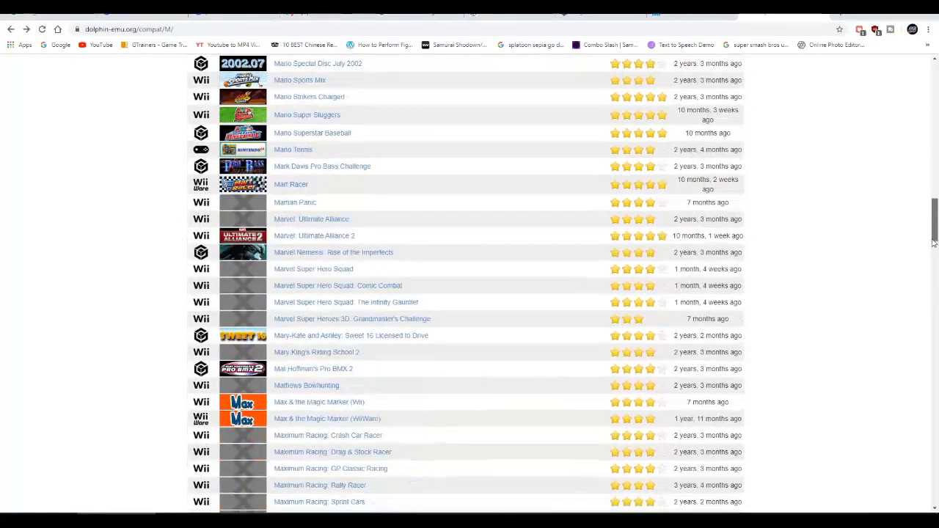
pyautogui.scroll(3)
pyautogui.write('mar')
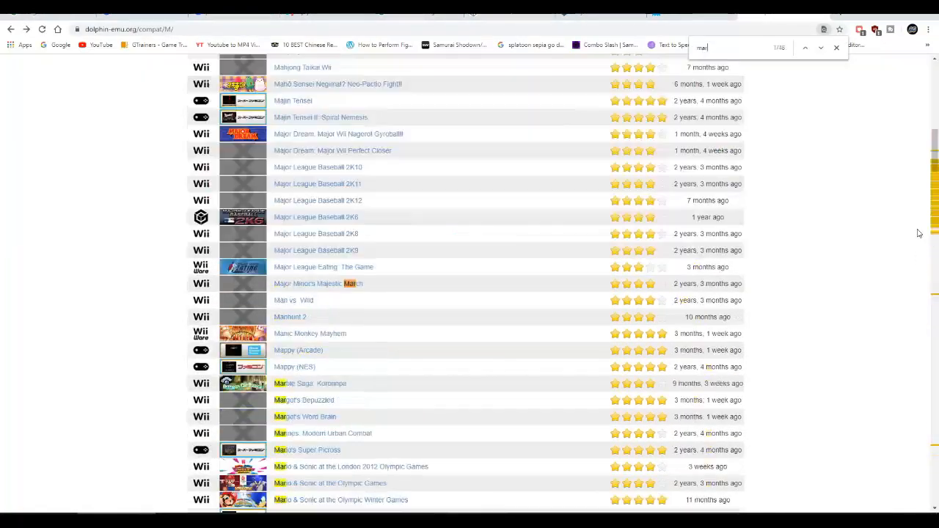
pyautogui.write('io')
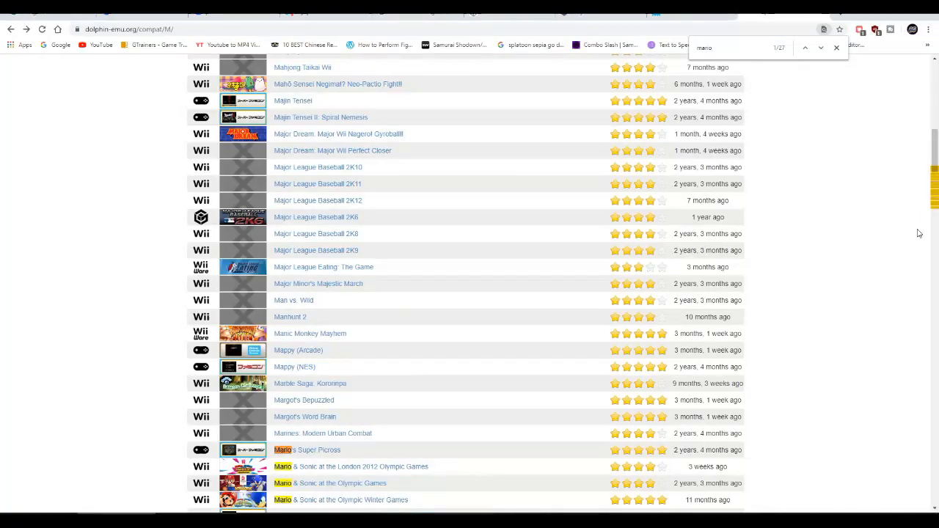
pyautogui.scroll(-3)
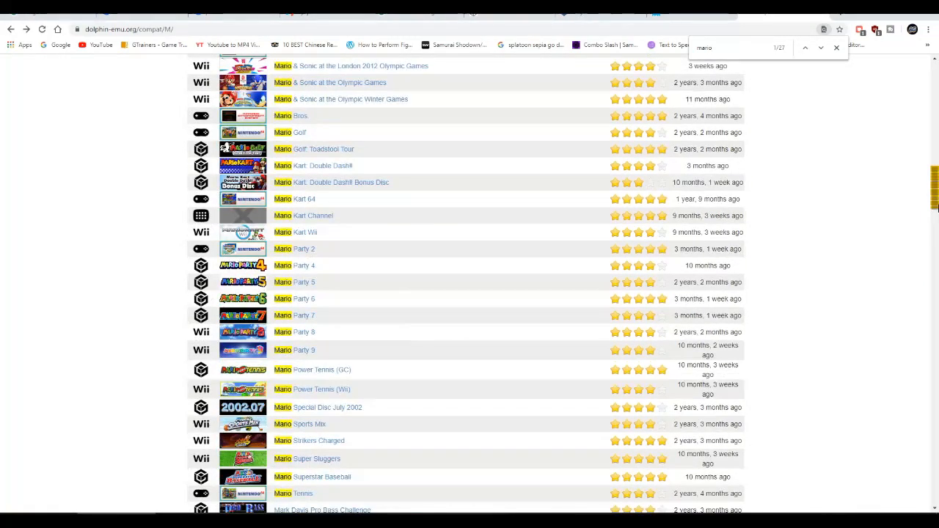
pyautogui.scroll(-3)
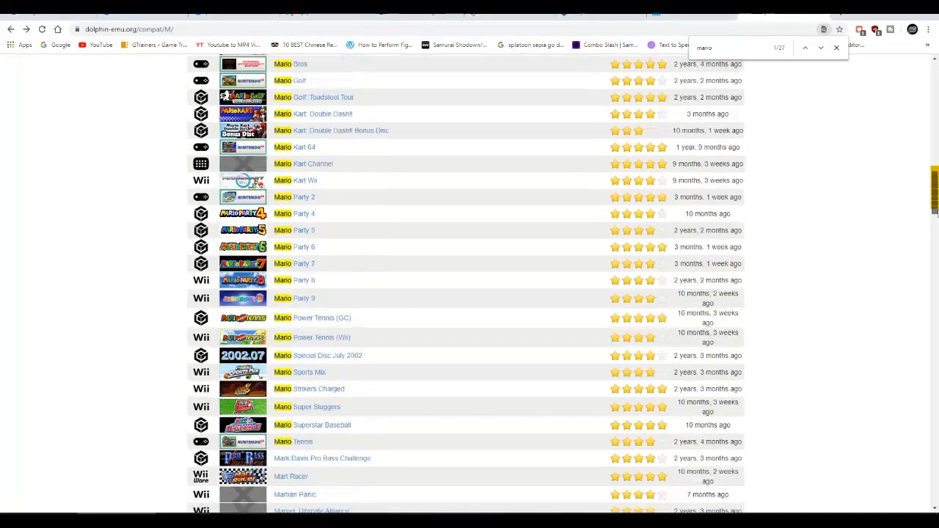
pyautogui.scroll(3)
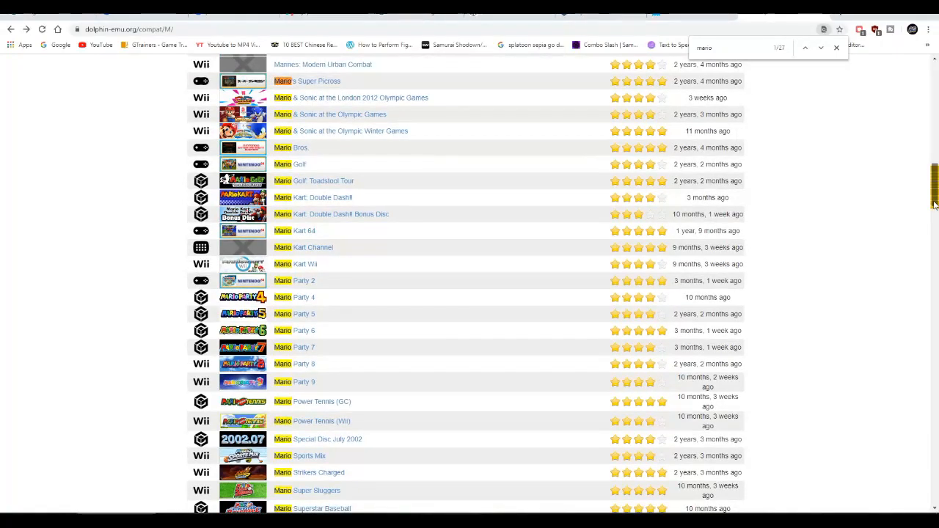
pyautogui.scroll(-3)
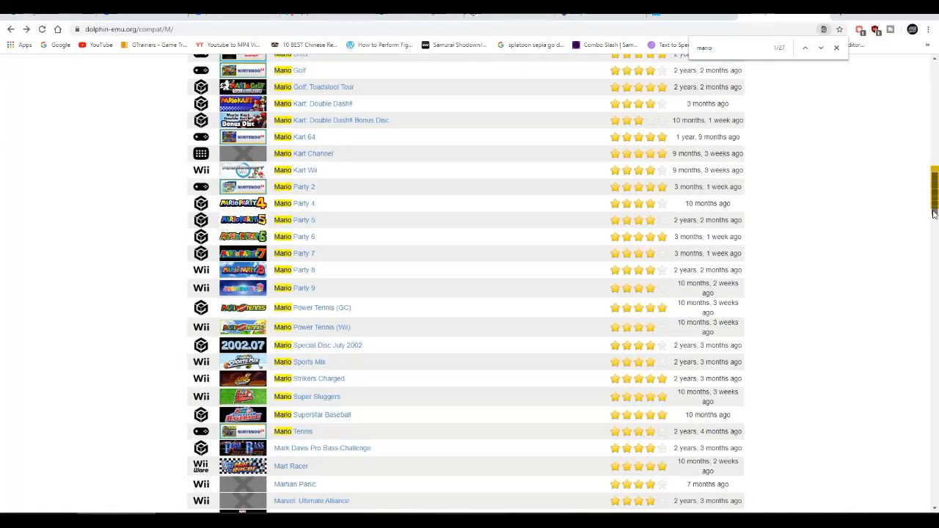
pyautogui.moveTo(308, 308)
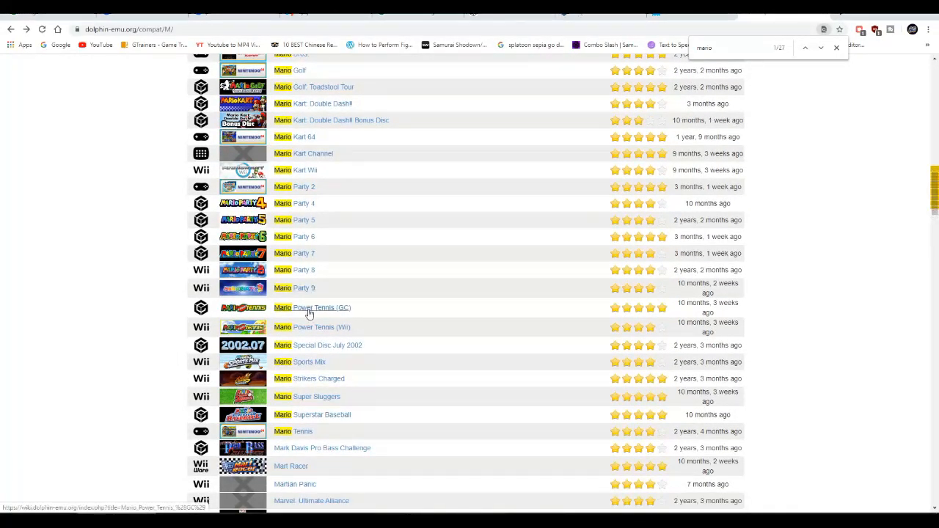